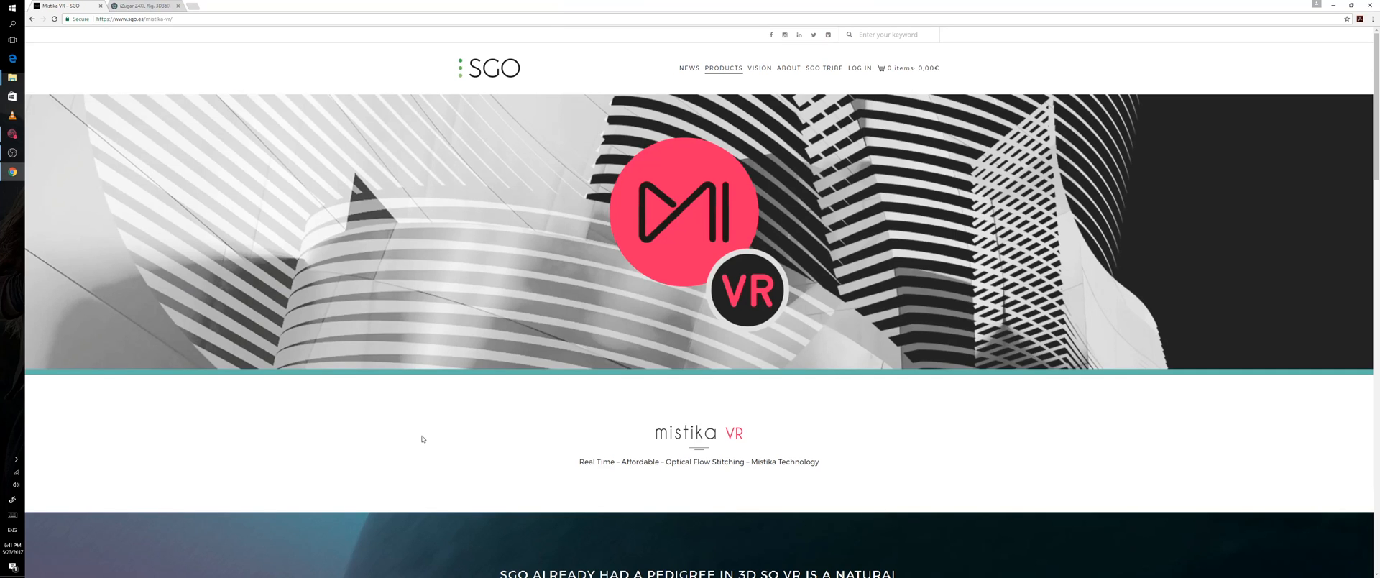
{"action": "mouse_move", "coordinate": [518, 27]}
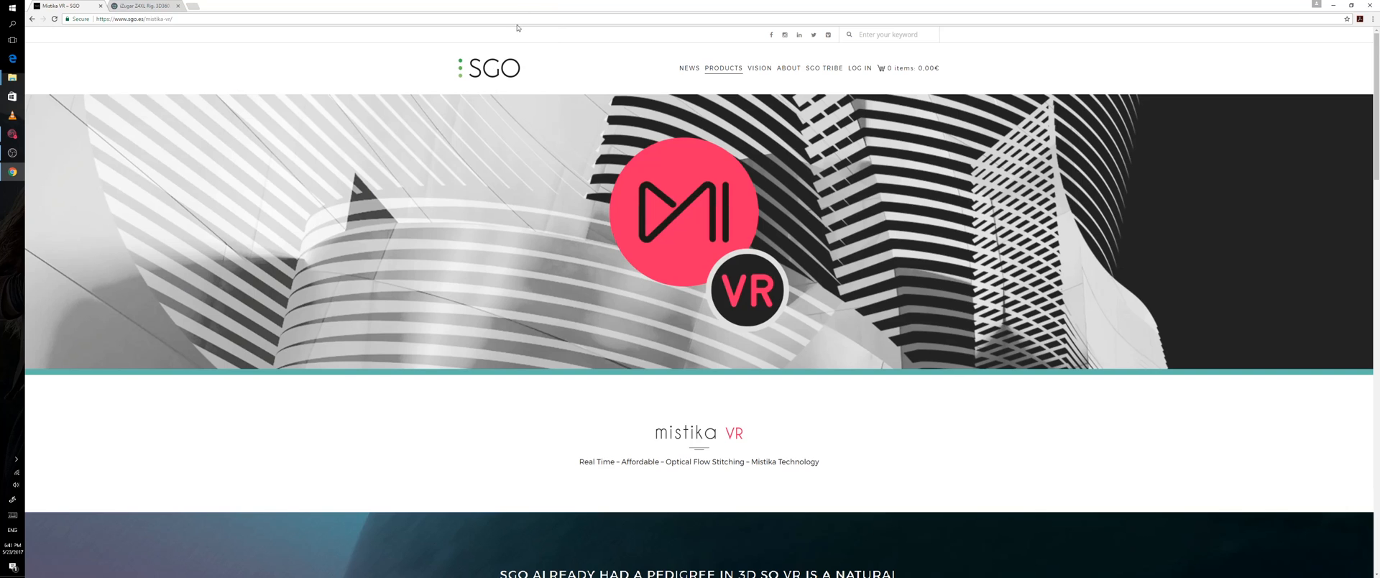
{"action": "mouse_move", "coordinate": [752, 441]}
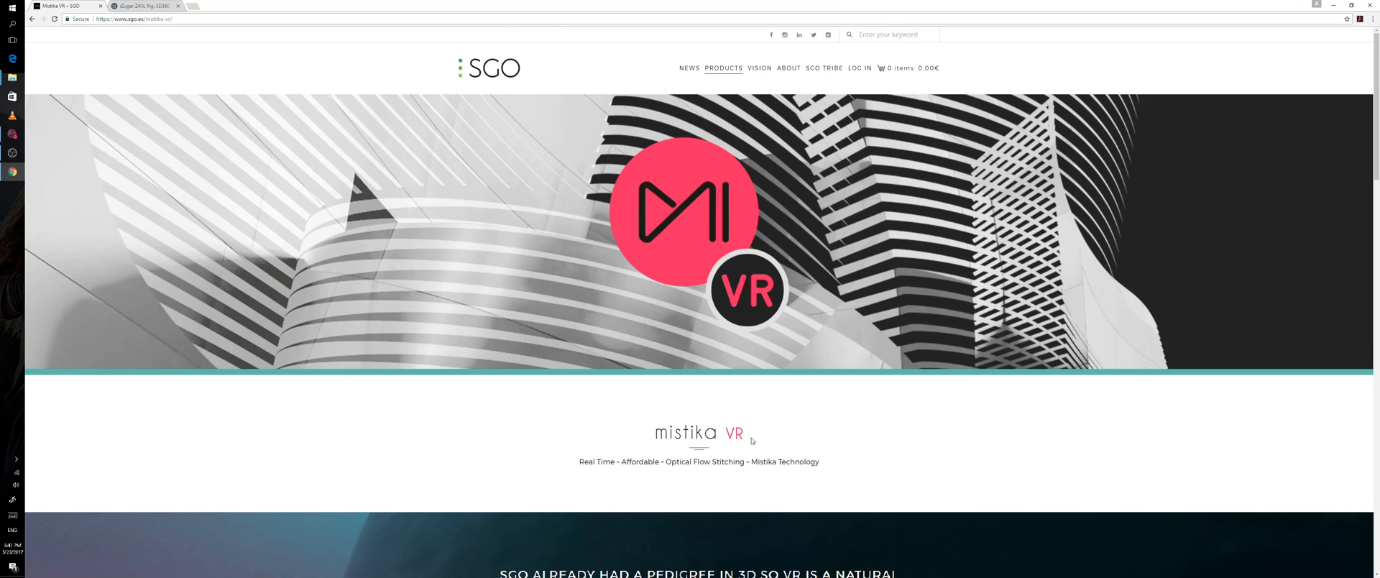
{"action": "mouse_move", "coordinate": [748, 438]}
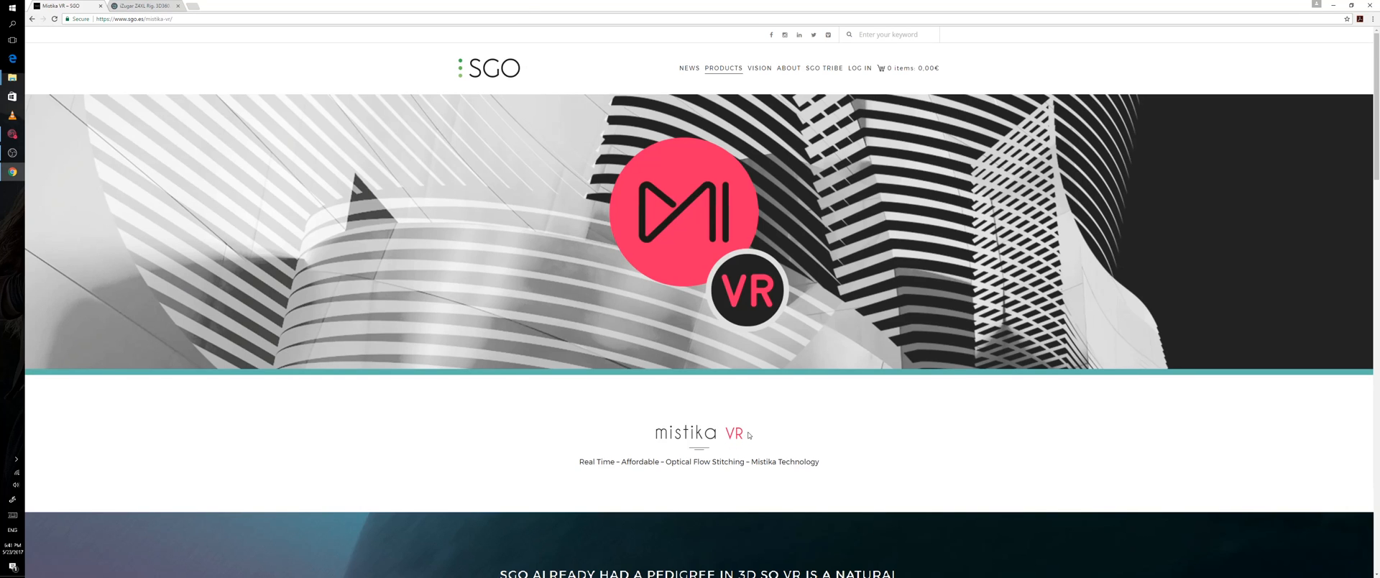
{"action": "mouse_move", "coordinate": [749, 432]}
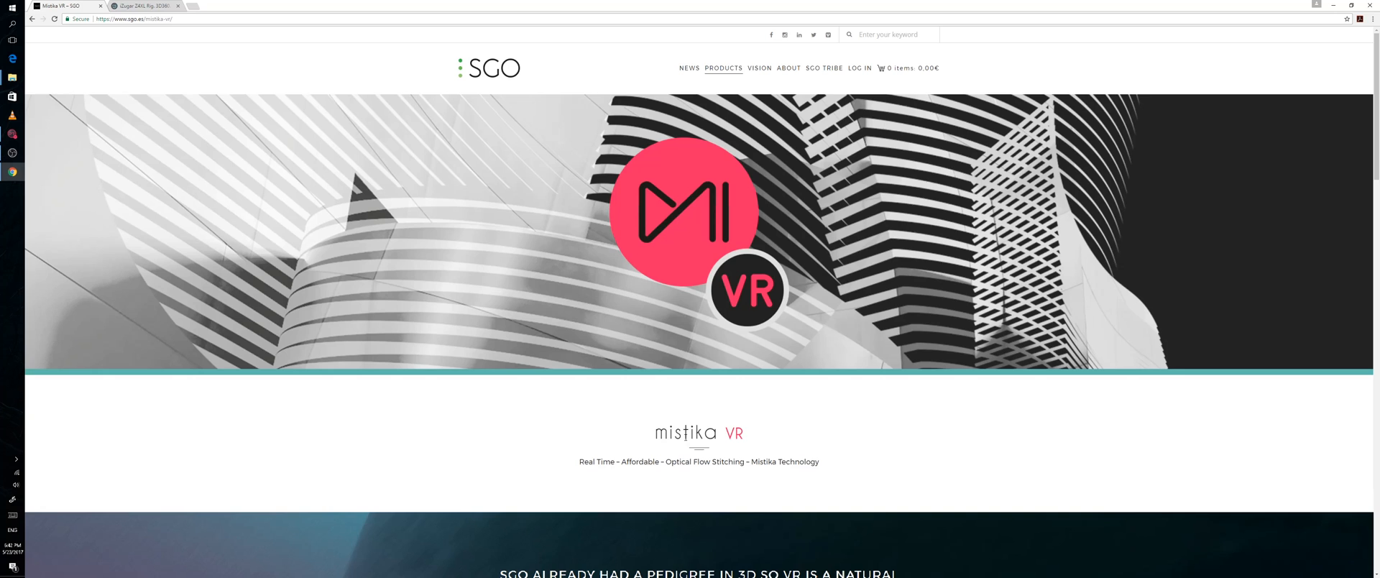
Step: Browse the SGO Mistika VR and iZugar Z4XL pages, then switch to the empty Mistika VR project
{"action": "scroll", "scroll_direction": "down", "scroll_amount": 3}
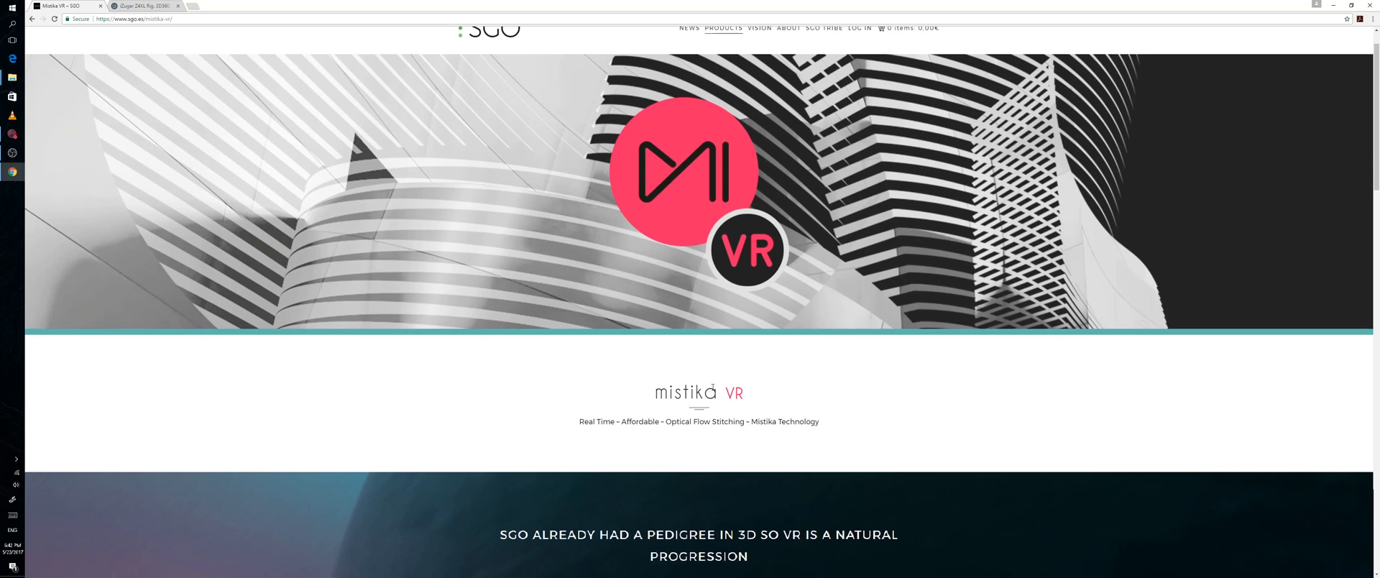
{"action": "mouse_move", "coordinate": [648, 379]}
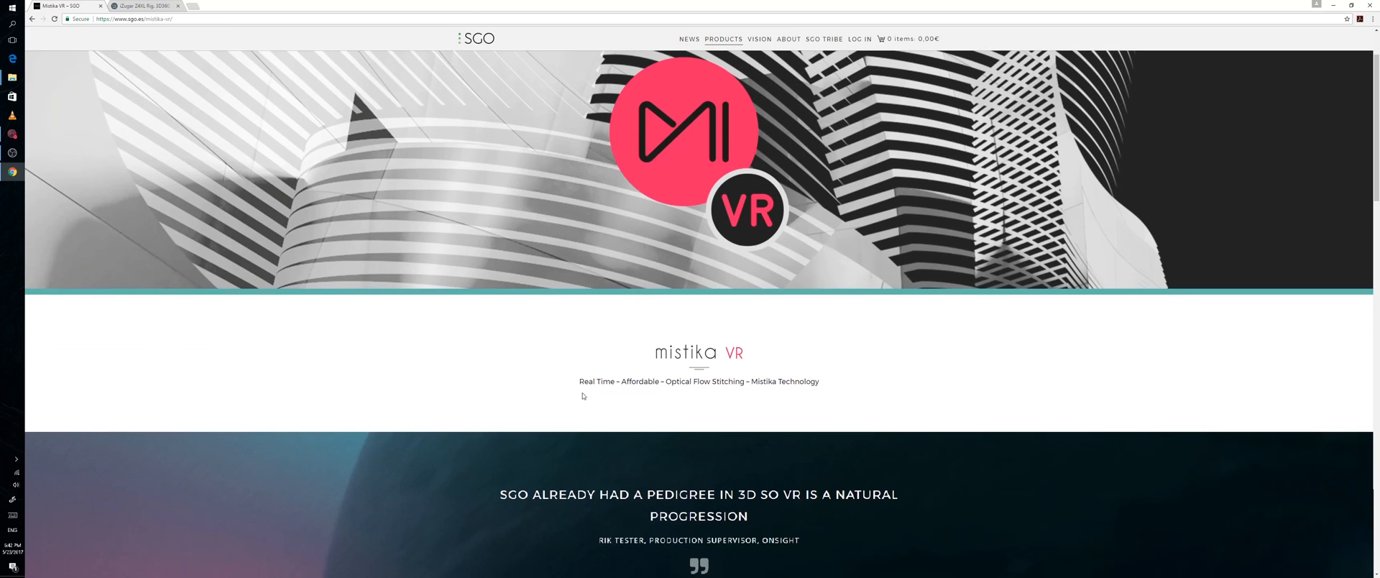
{"action": "mouse_move", "coordinate": [647, 404]}
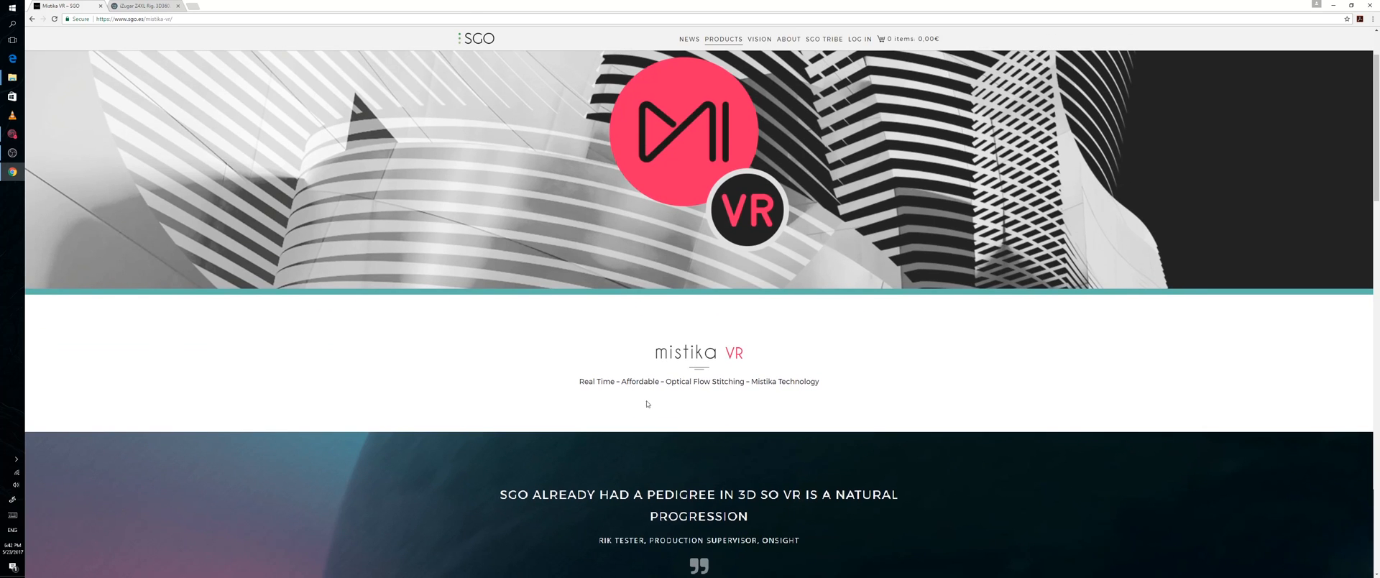
{"action": "mouse_move", "coordinate": [188, 43]}
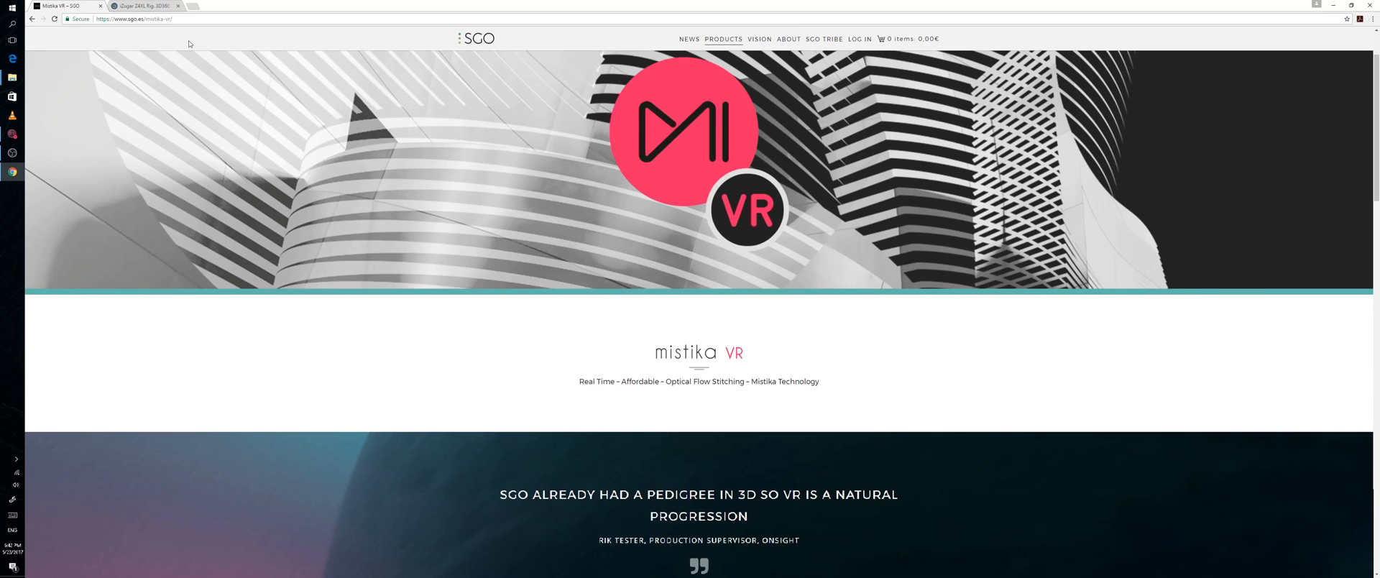
{"action": "left_click", "coordinate": [141, 5]}
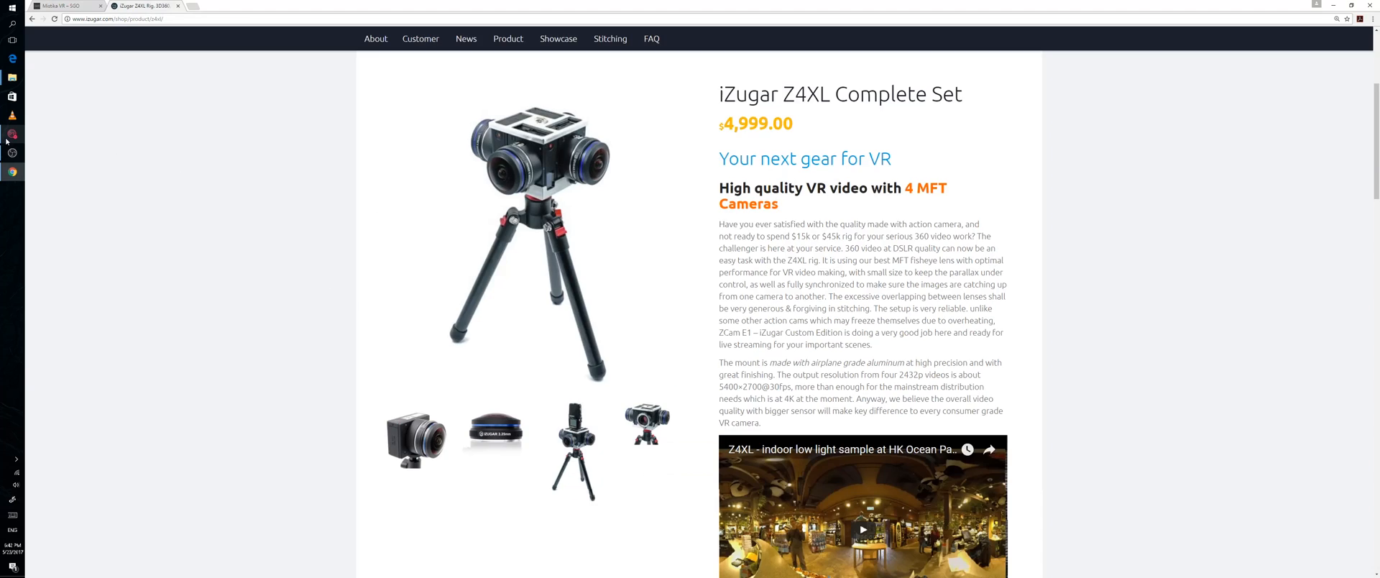
{"action": "left_click", "coordinate": [12, 79]}
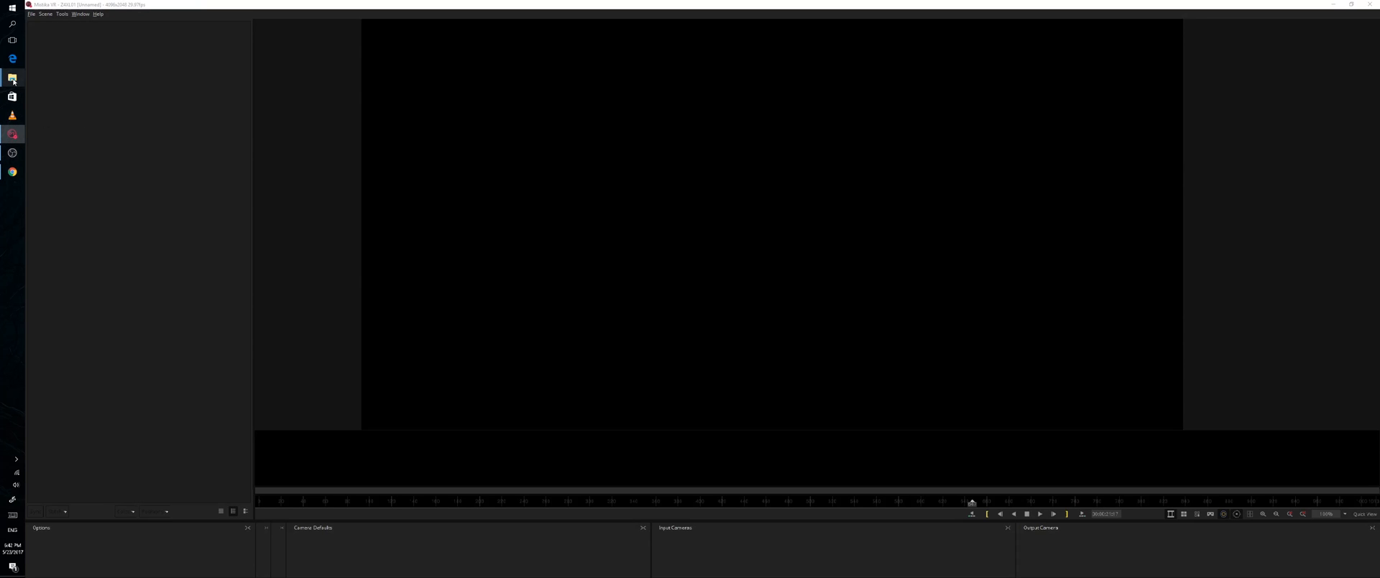
Step: Drag the four .mov fisheye clips from File Explorer into the Mistika VR media list
{"action": "left_click", "coordinate": [12, 77]}
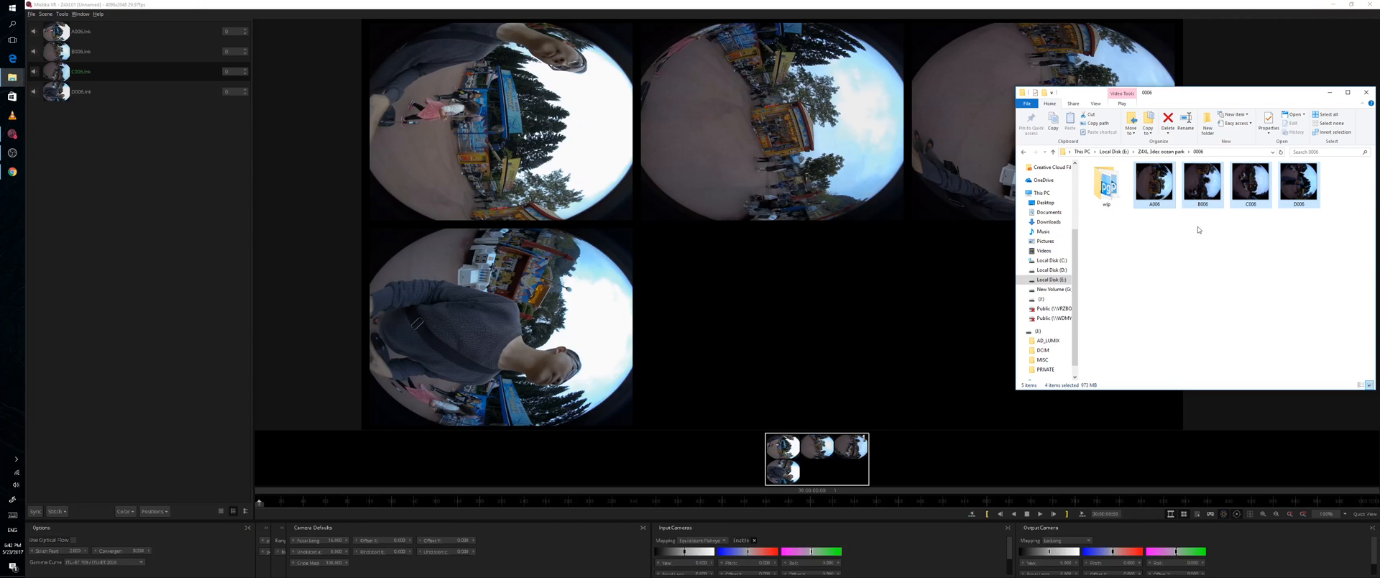
{"action": "left_click", "coordinate": [1365, 92]}
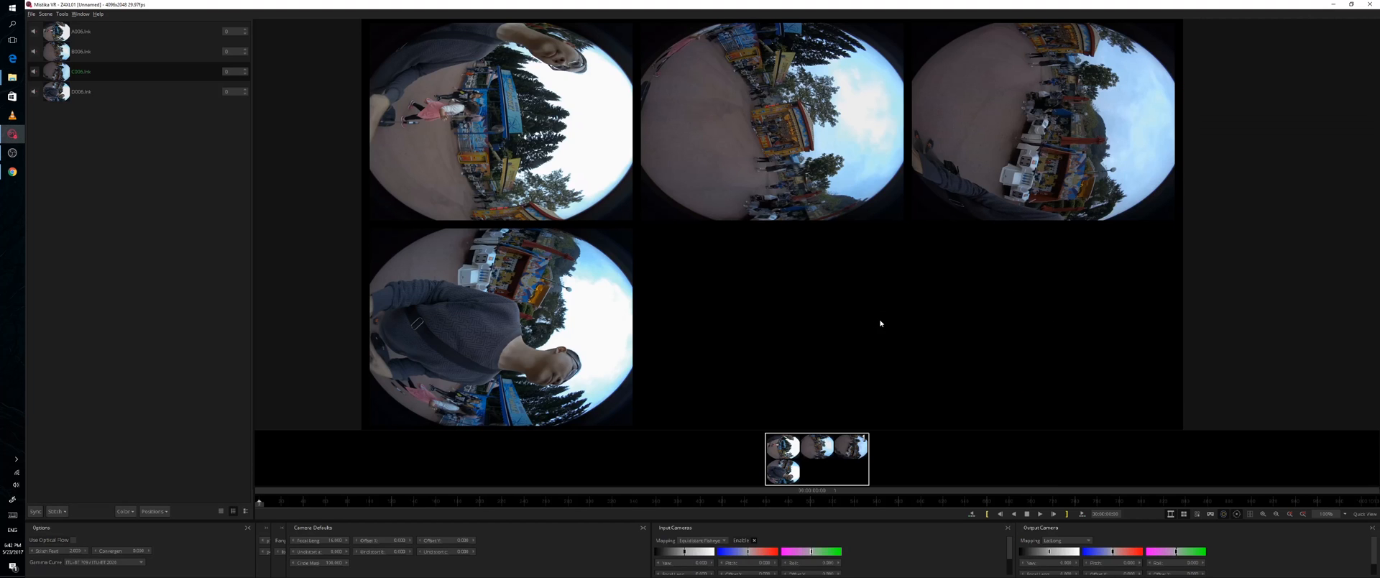
{"action": "mouse_move", "coordinate": [673, 244]}
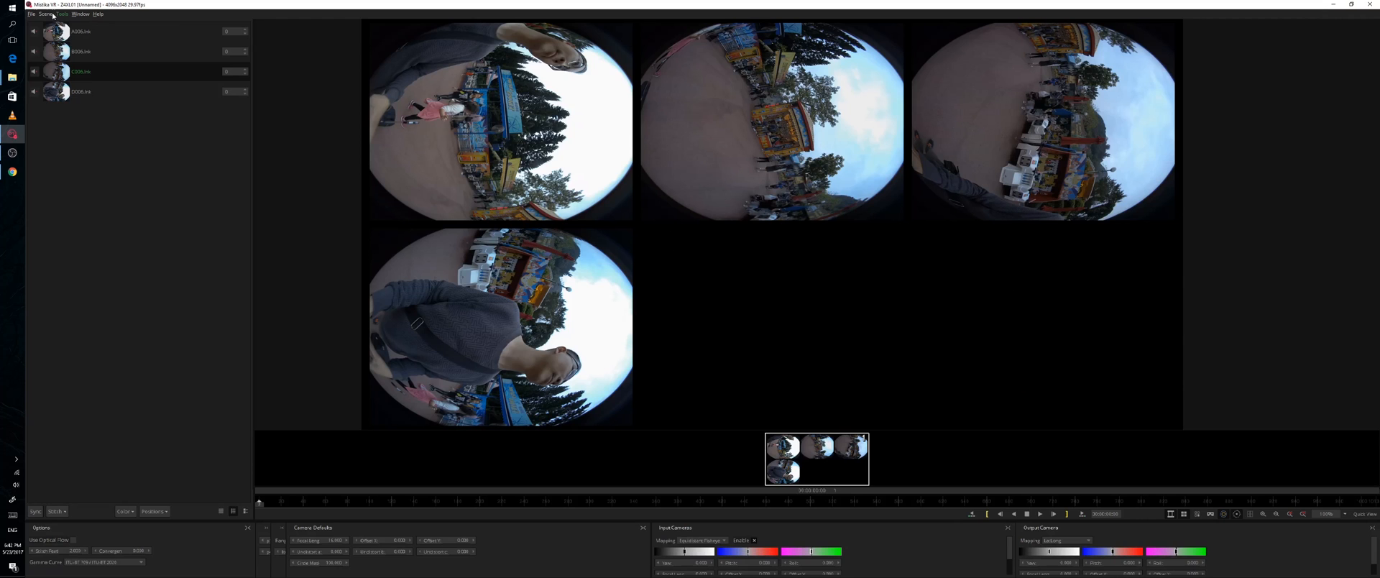
Step: Load the iZugar_Z4XL preset from the CameraPresets folder via Scene > Load Preset
{"action": "left_click", "coordinate": [45, 14]}
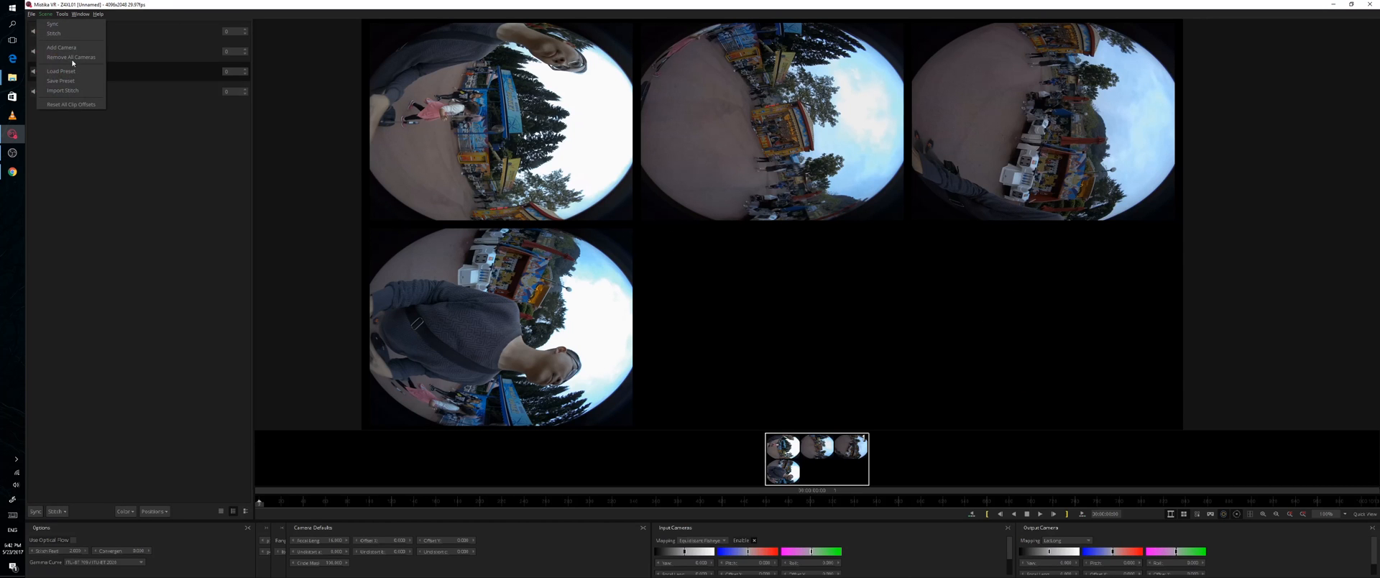
{"action": "left_click", "coordinate": [60, 71]}
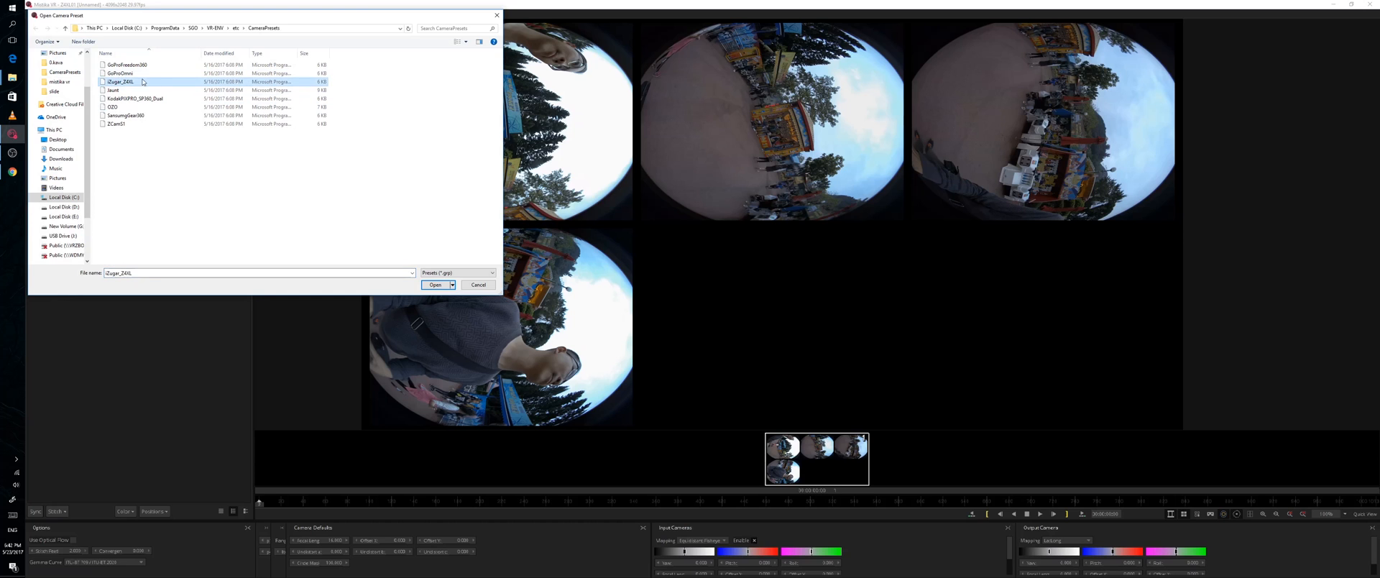
{"action": "left_click", "coordinate": [435, 284]}
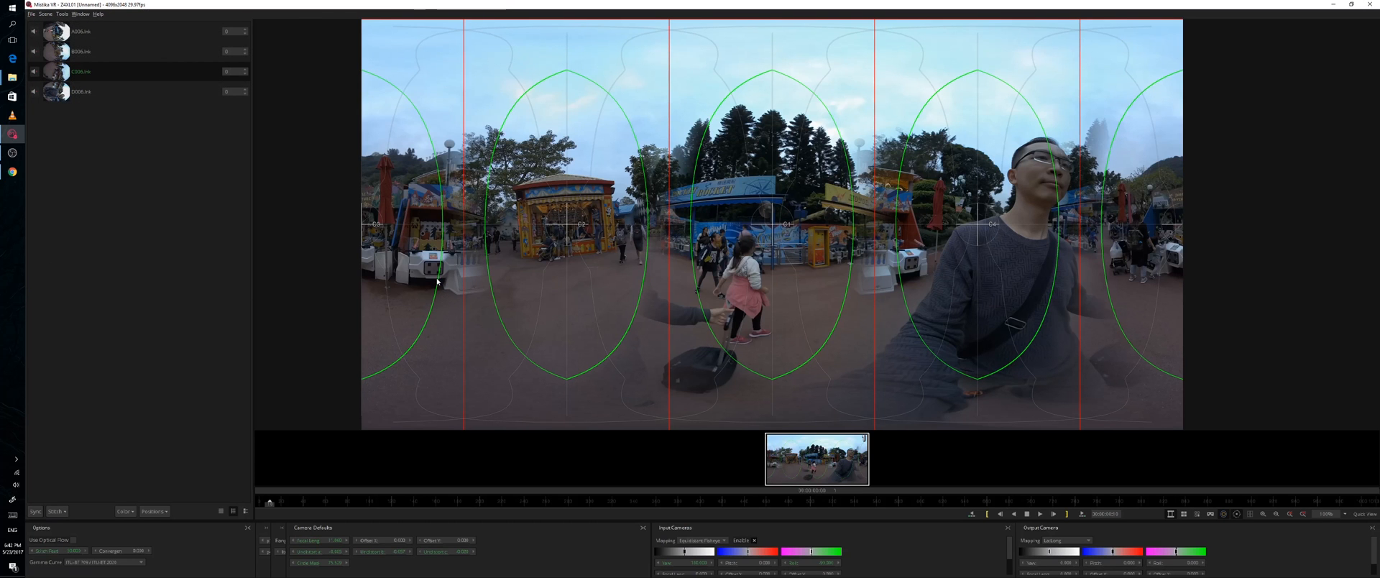
{"action": "mouse_move", "coordinate": [185, 79]}
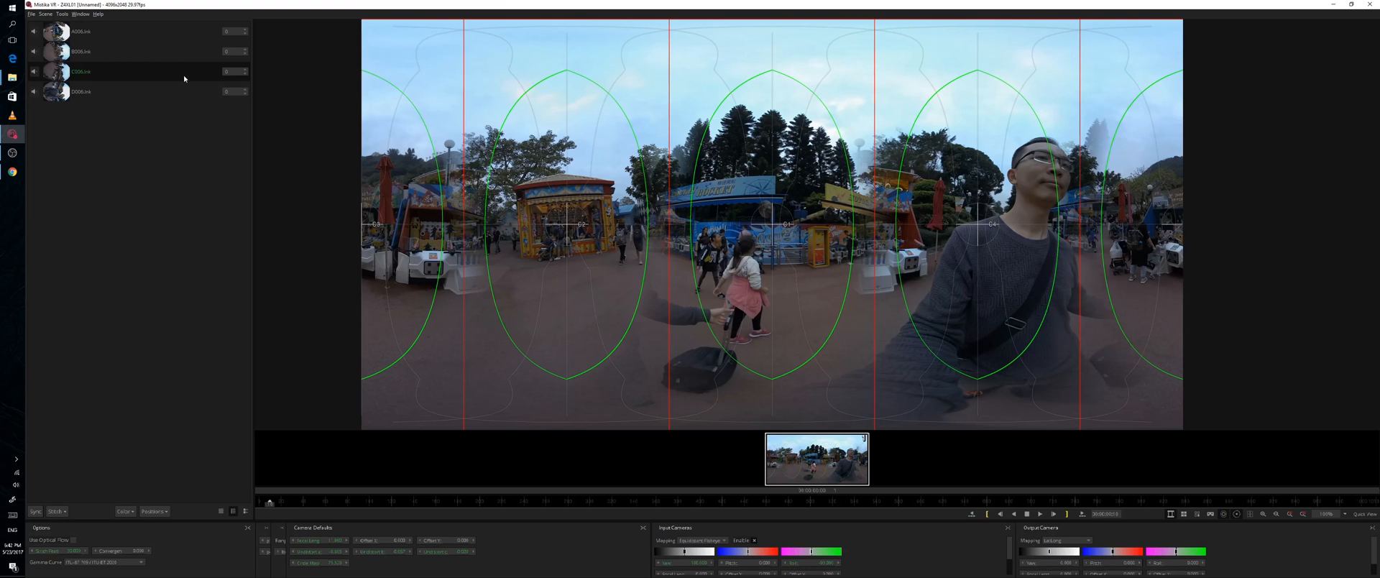
{"action": "left_click", "coordinate": [82, 91]}
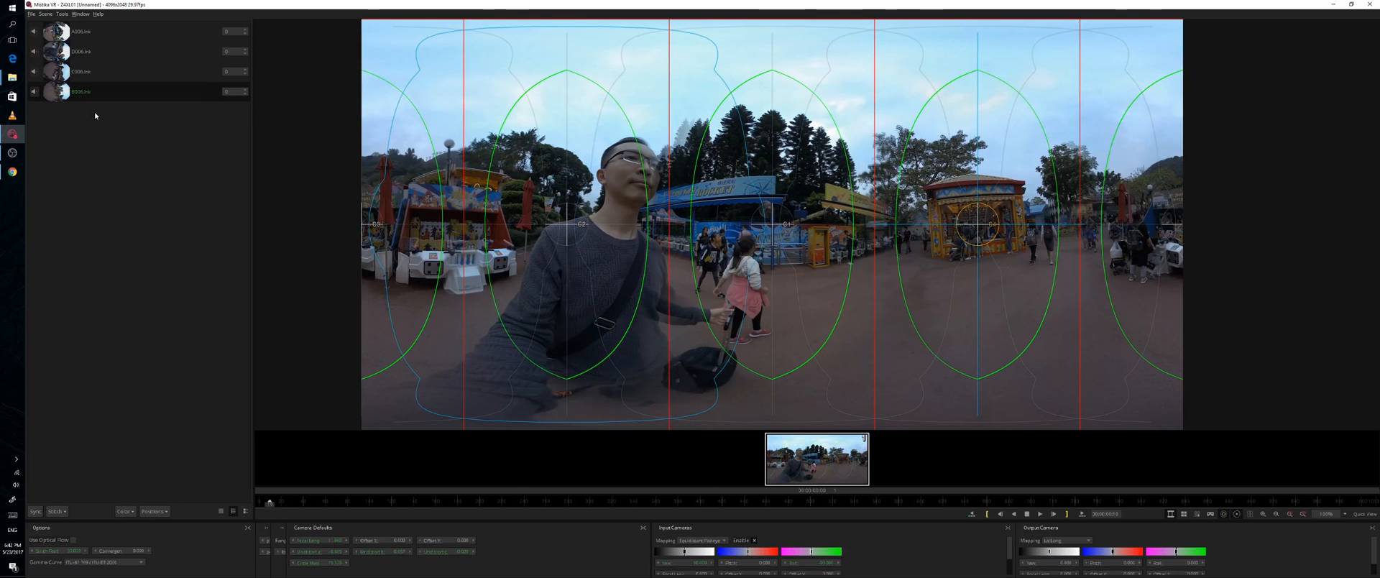
{"action": "mouse_move", "coordinate": [786, 188]}
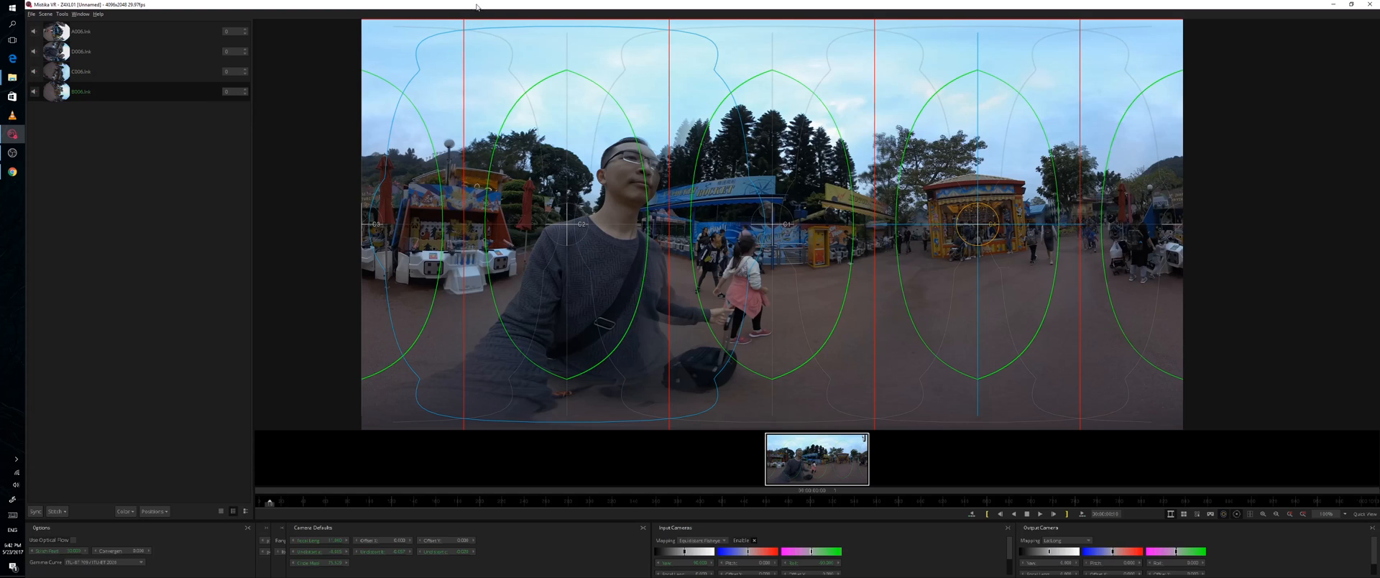
{"action": "mouse_move", "coordinate": [691, 56]}
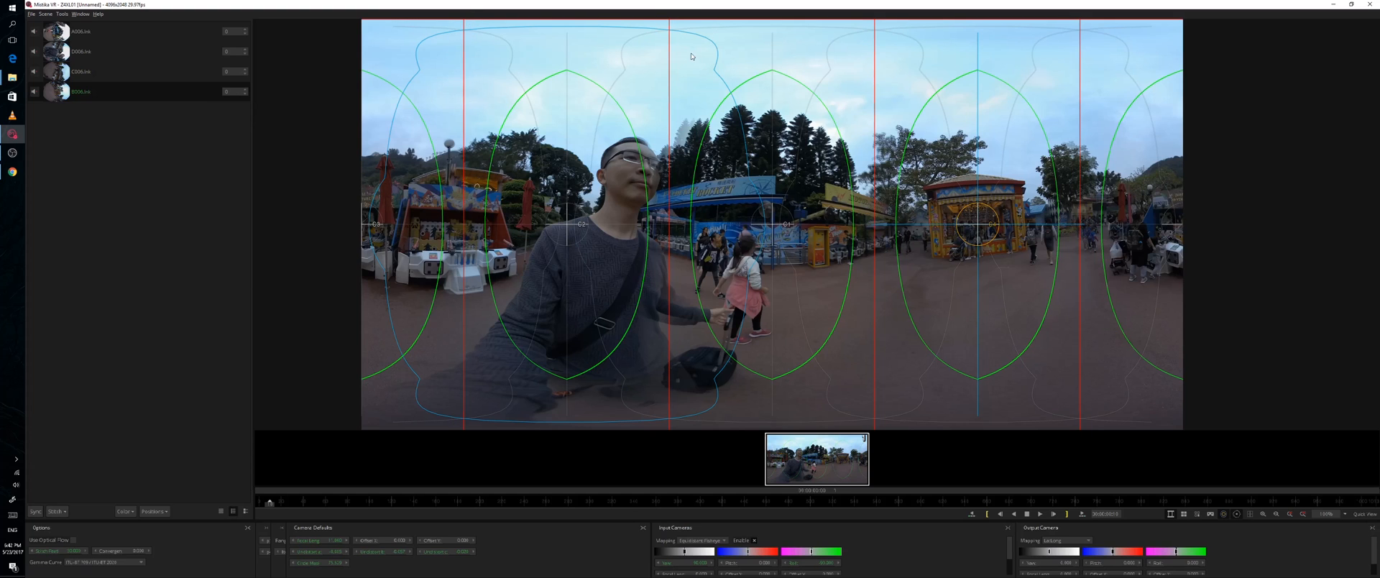
{"action": "mouse_move", "coordinate": [942, 232]}
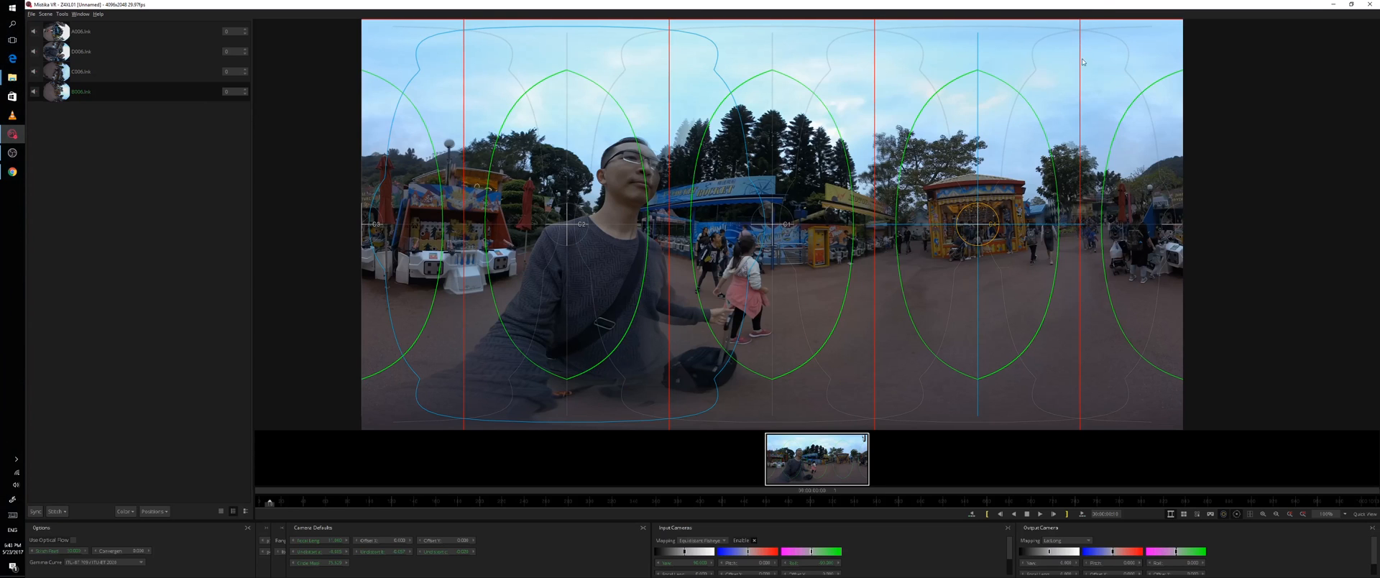
{"action": "mouse_move", "coordinate": [1108, 63]}
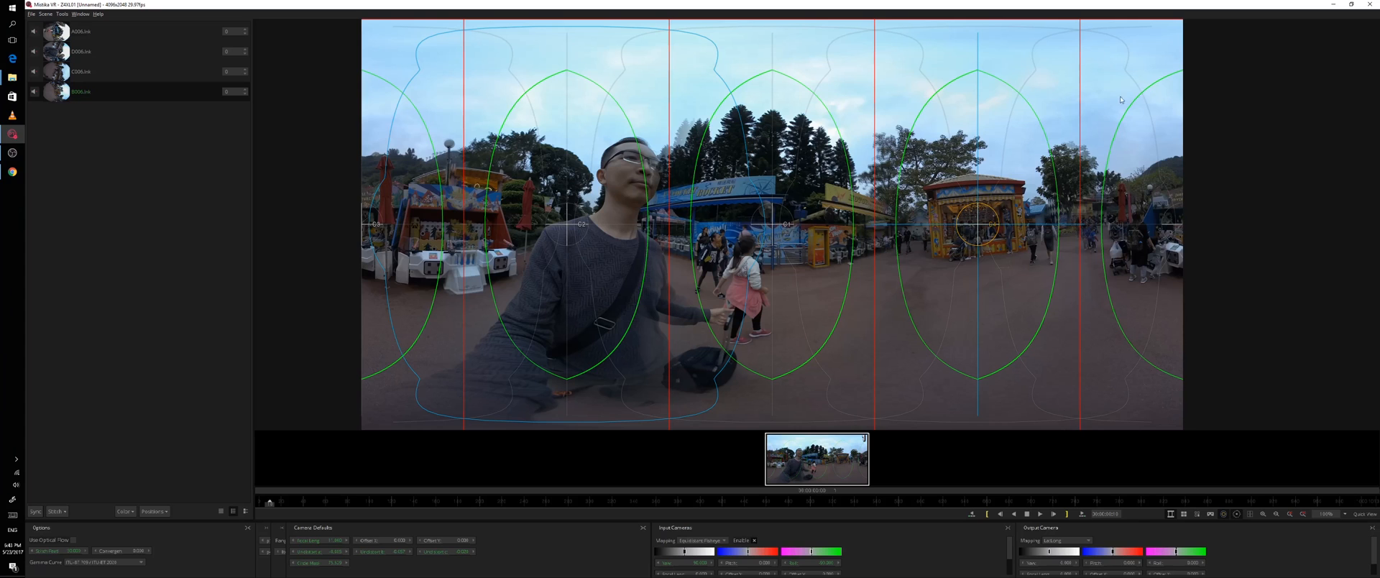
{"action": "mouse_move", "coordinate": [1050, 185]}
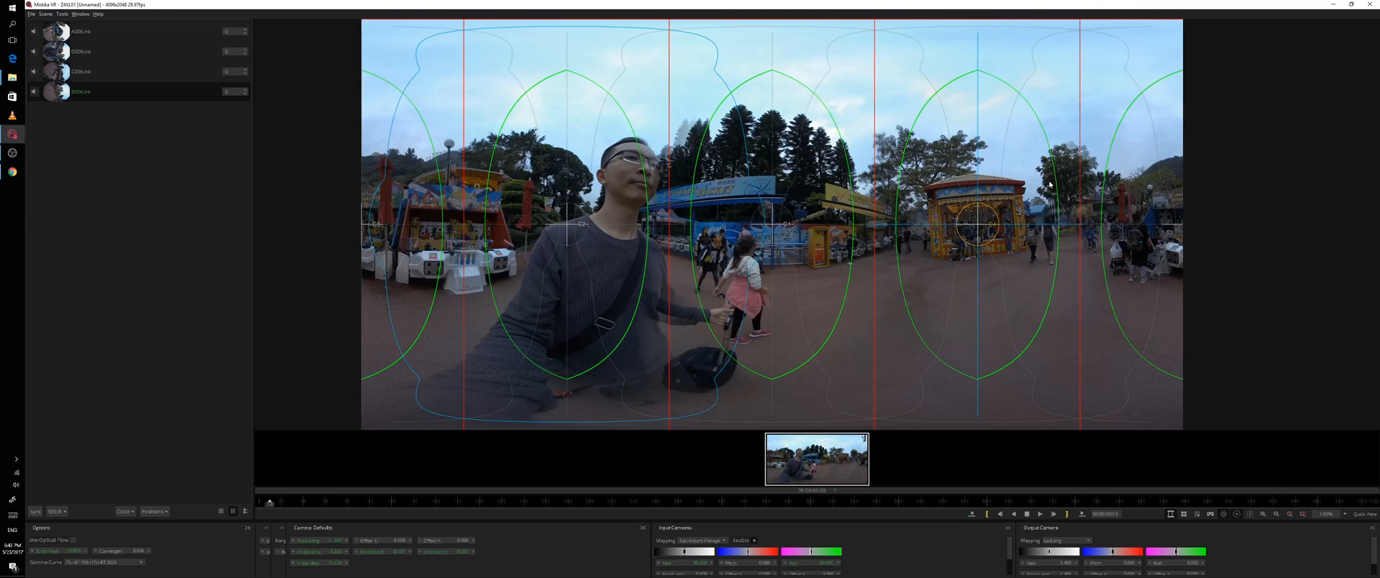
{"action": "mouse_move", "coordinate": [1099, 148]}
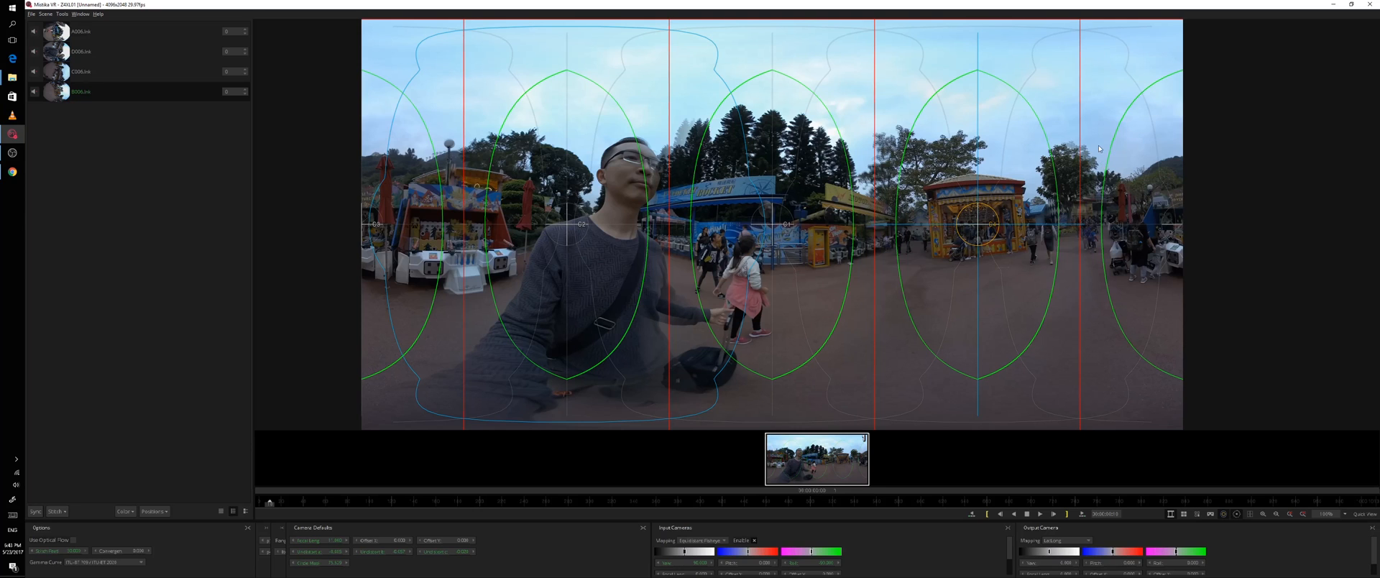
{"action": "mouse_move", "coordinate": [1098, 158]}
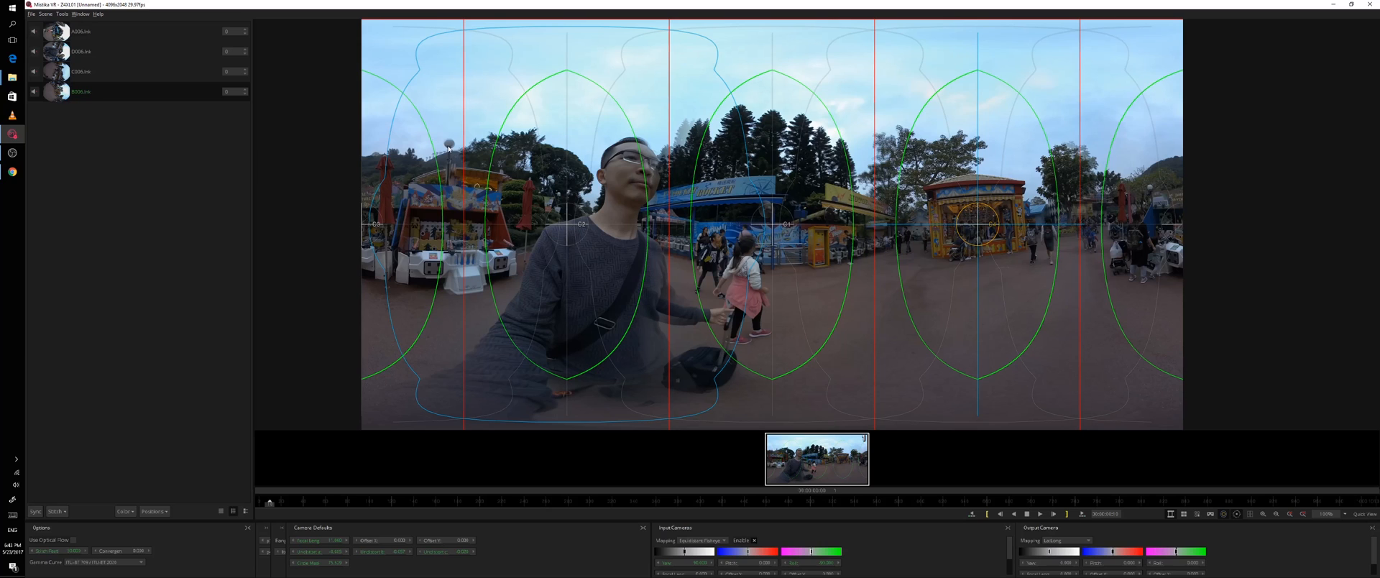
{"action": "mouse_move", "coordinate": [204, 376]}
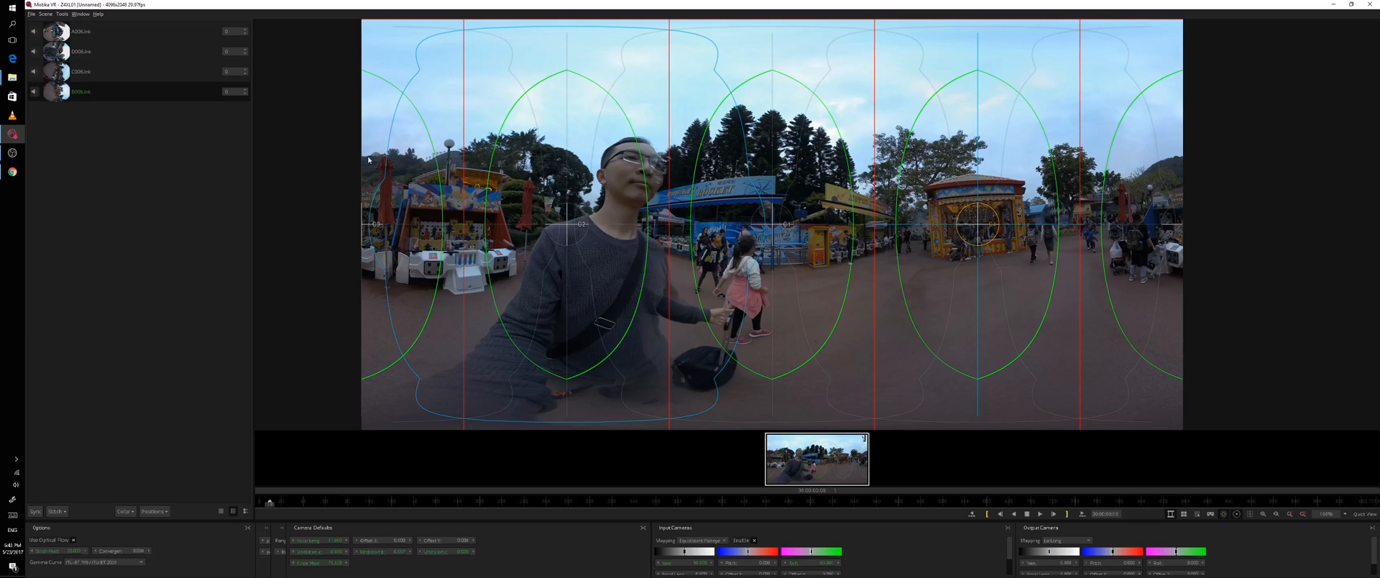
{"action": "mouse_move", "coordinate": [852, 99]}
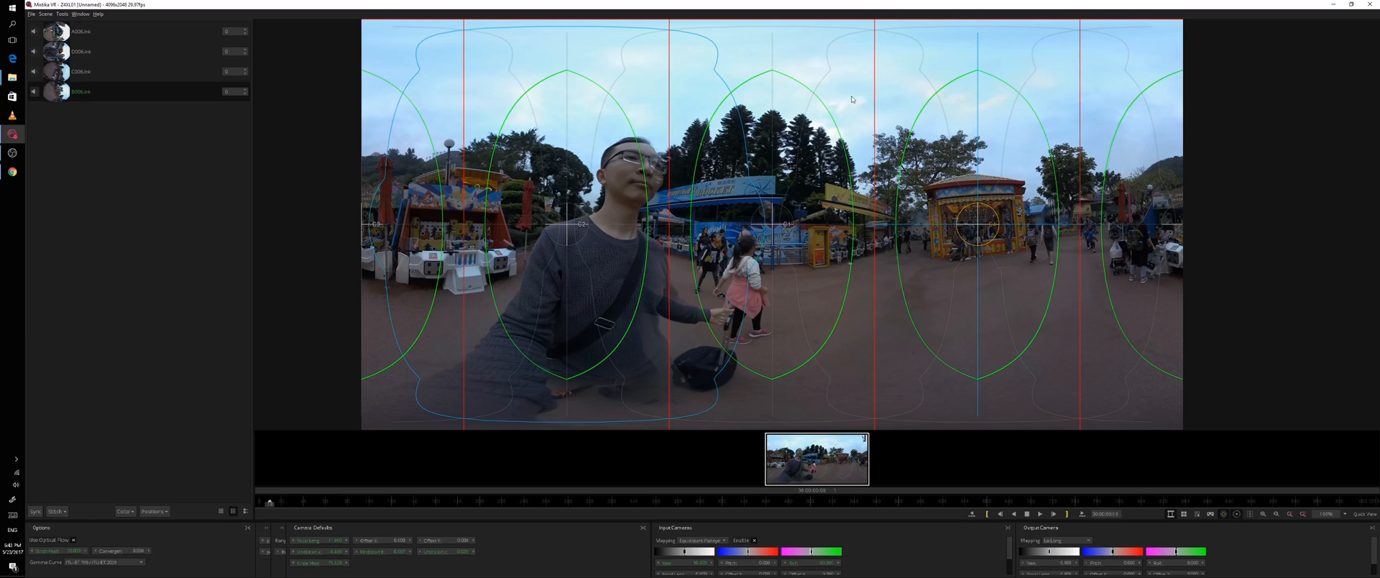
{"action": "mouse_move", "coordinate": [799, 342]}
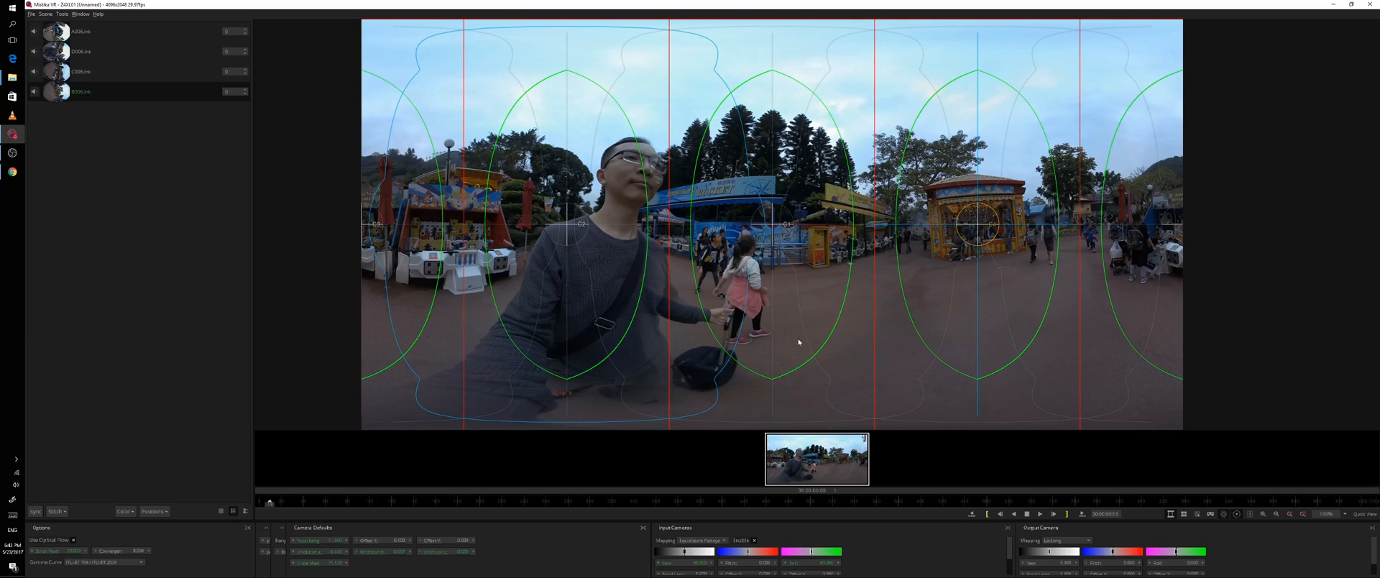
{"action": "mouse_move", "coordinate": [544, 240]}
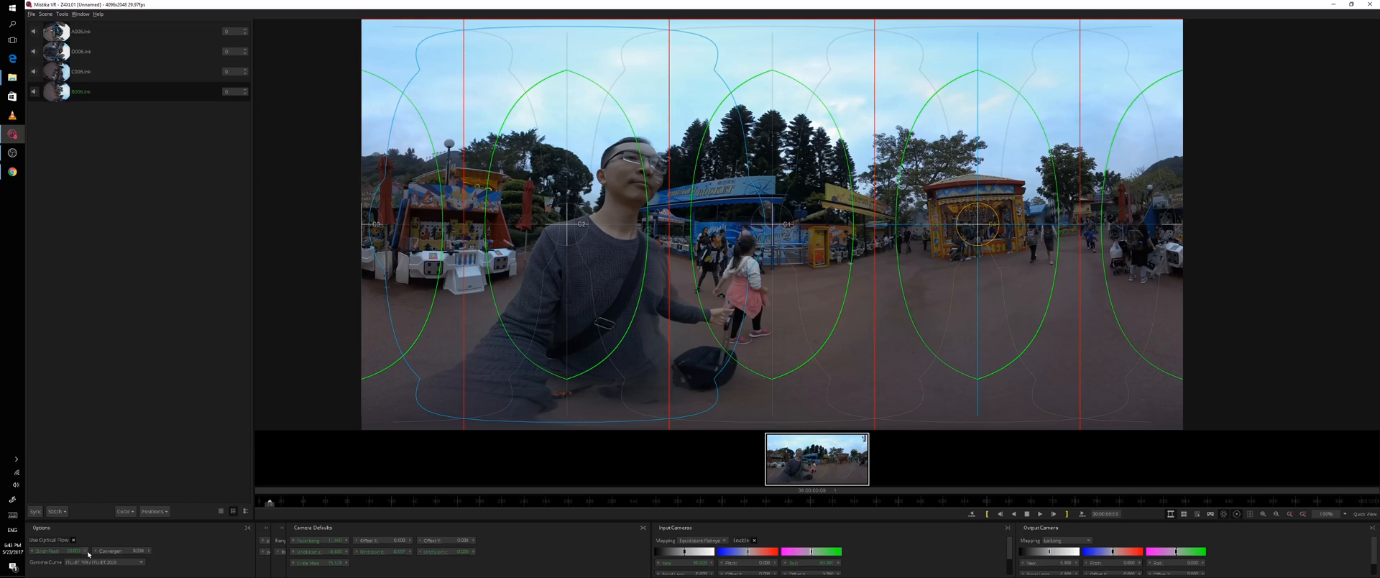
{"action": "mouse_move", "coordinate": [447, 203]}
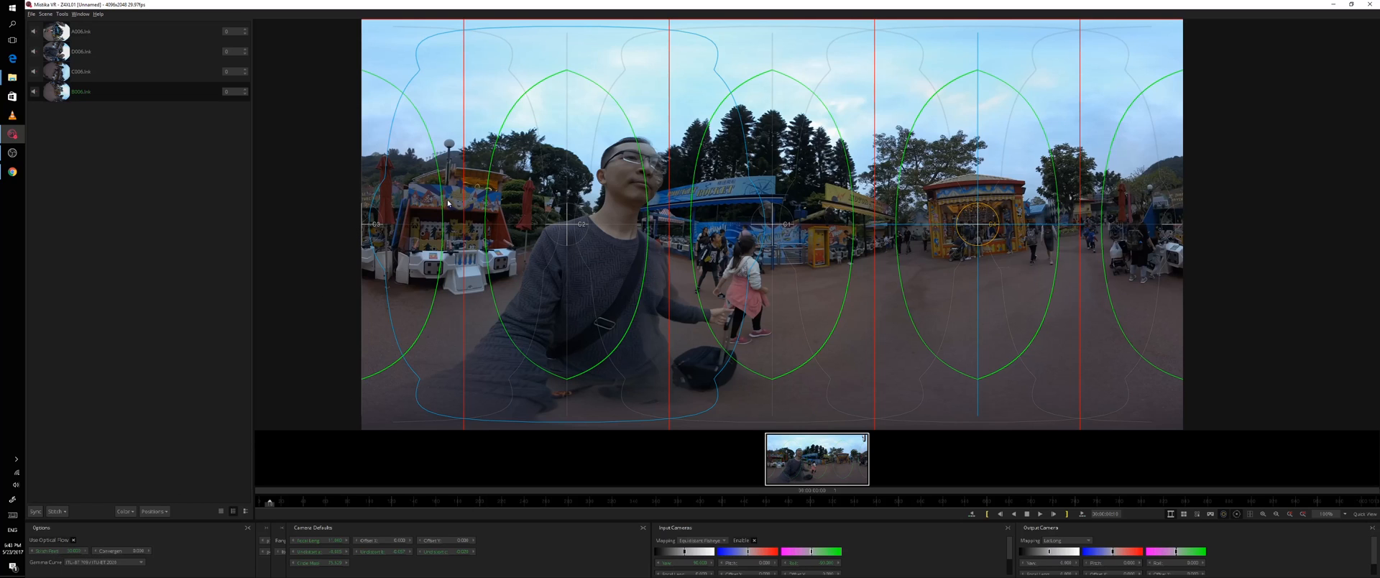
{"action": "mouse_move", "coordinate": [483, 220]}
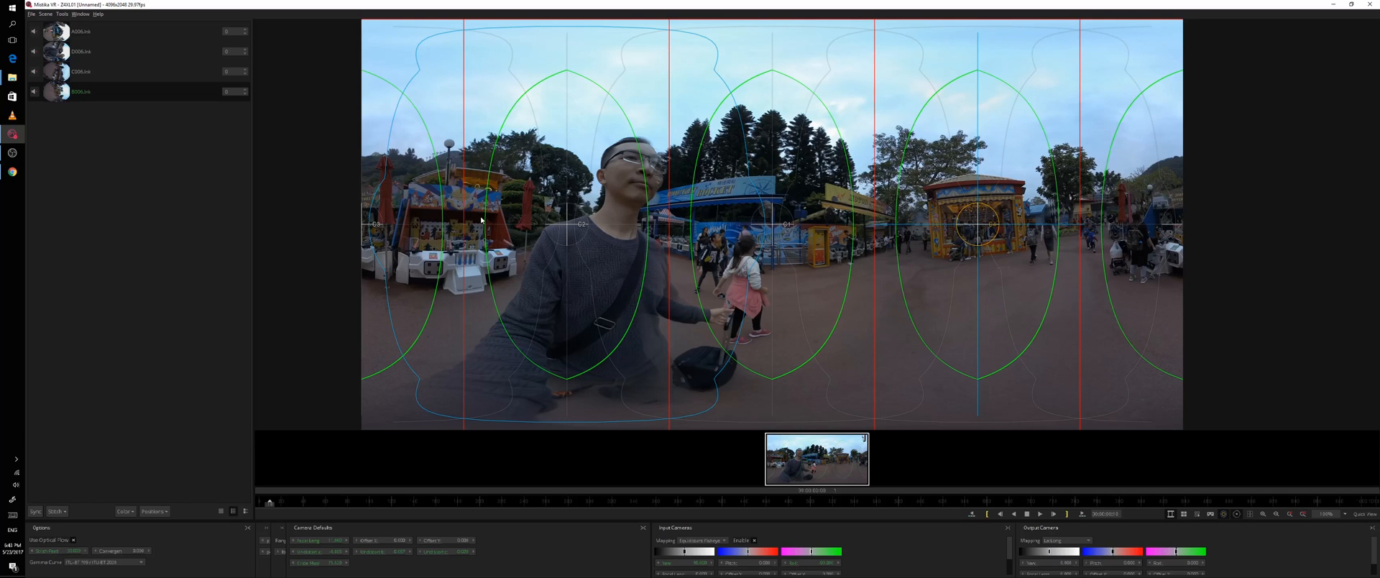
{"action": "mouse_move", "coordinate": [475, 233]}
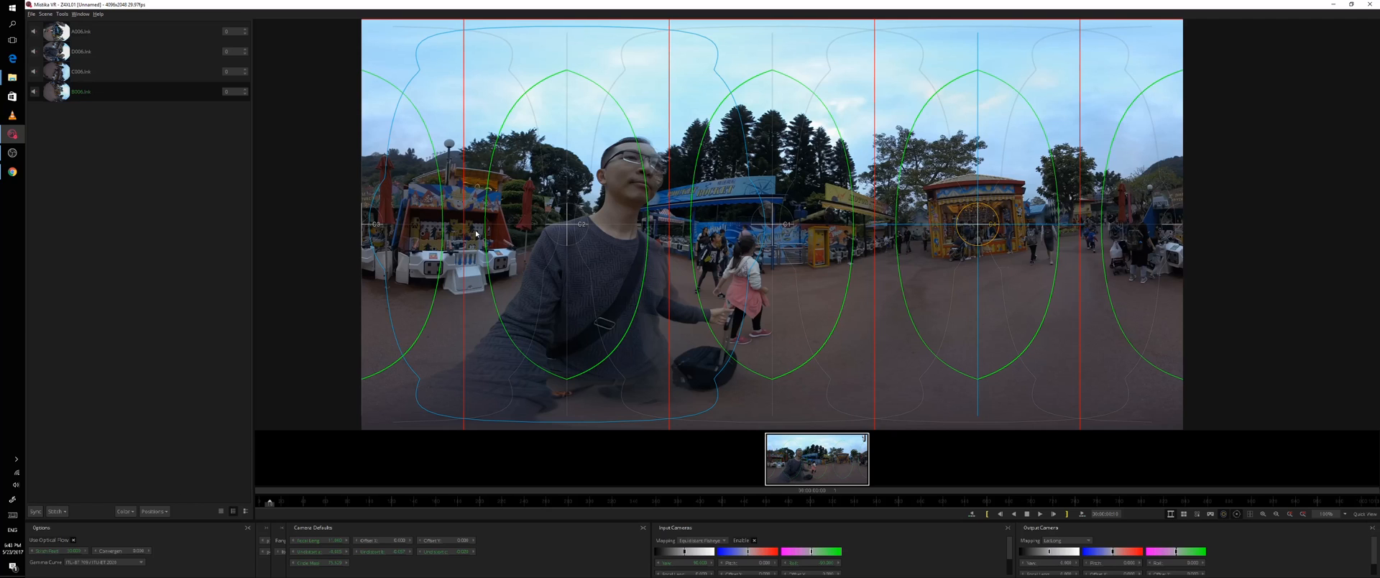
{"action": "mouse_move", "coordinate": [455, 480]}
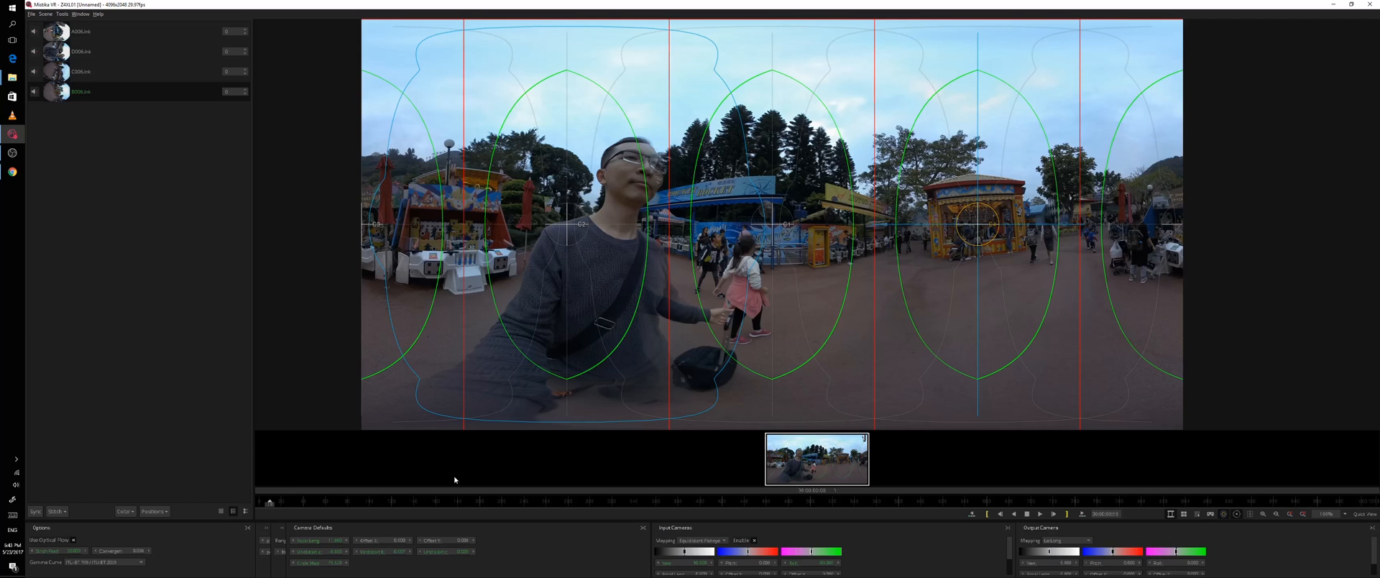
{"action": "mouse_move", "coordinate": [1096, 539]}
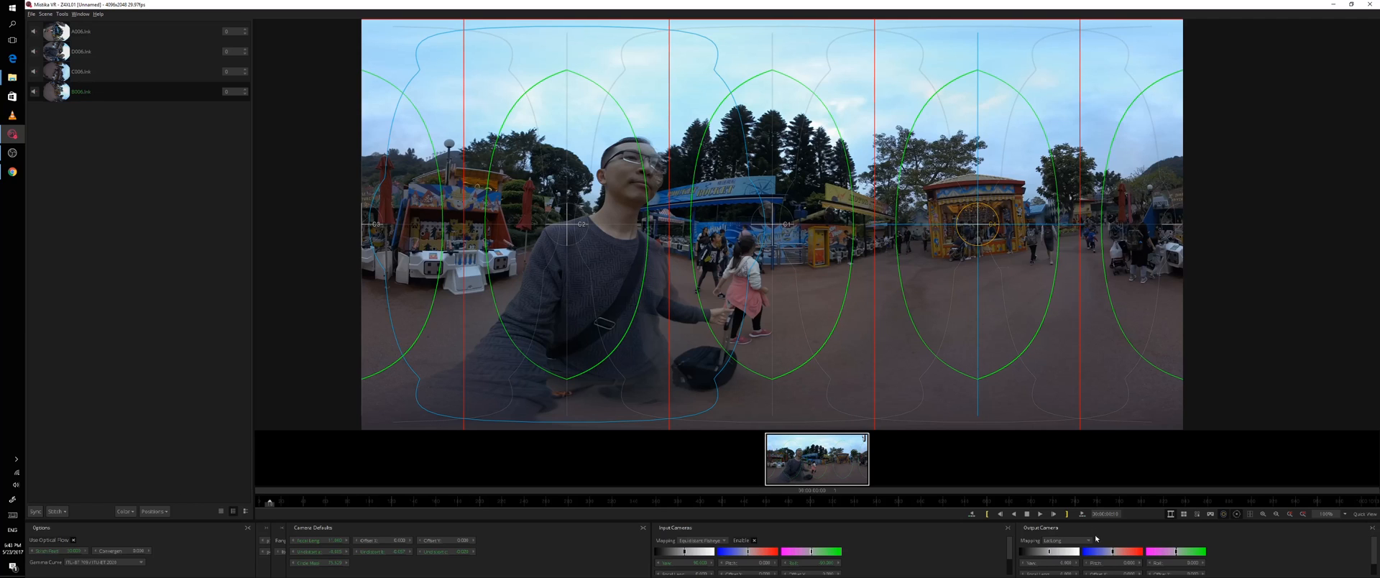
Step: Play the stitched panorama and stop at the big tree scene with children running
{"action": "left_click", "coordinate": [1040, 512]}
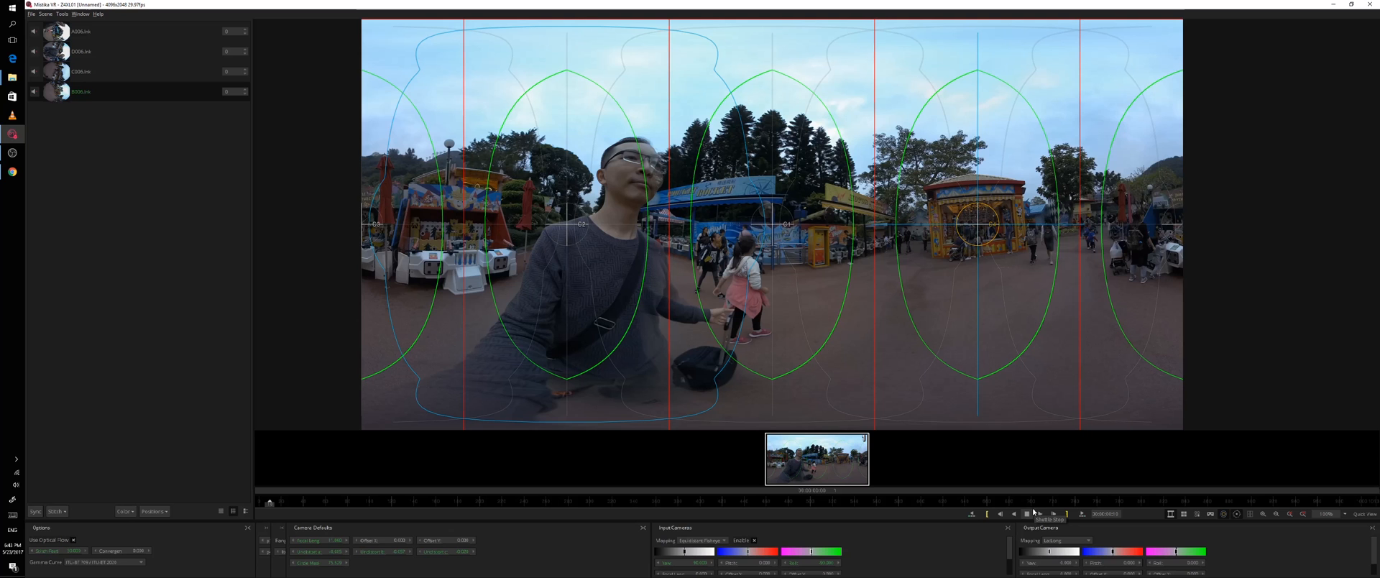
{"action": "mouse_move", "coordinate": [1054, 514]}
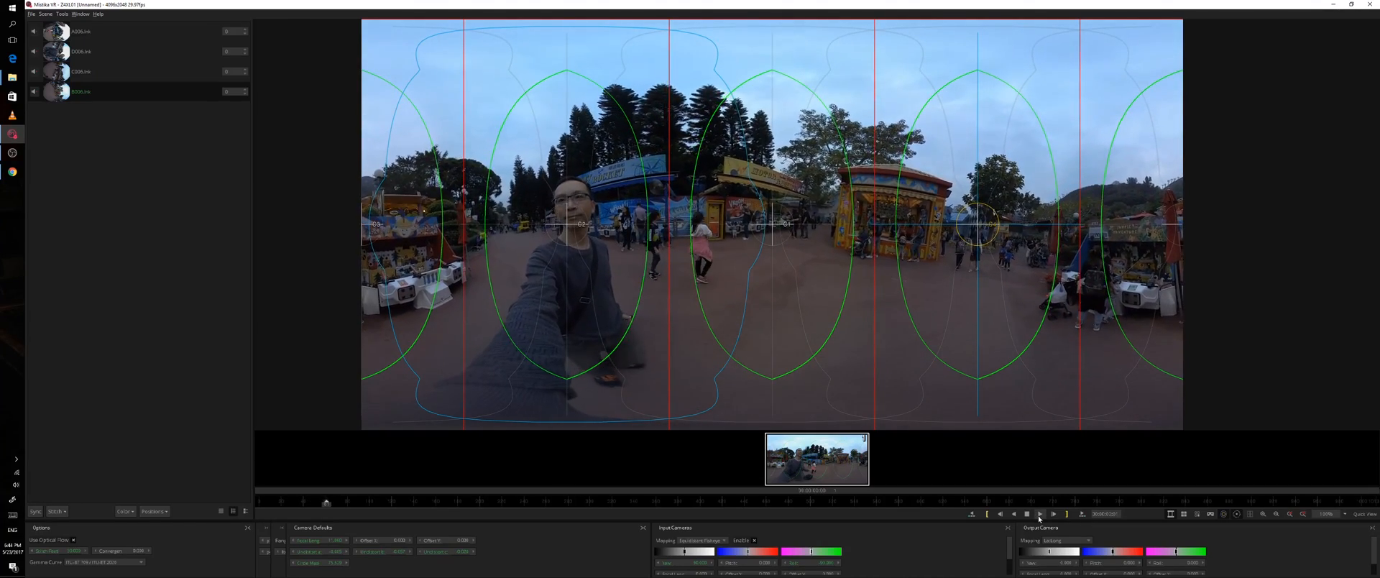
{"action": "left_click", "coordinate": [1039, 513]}
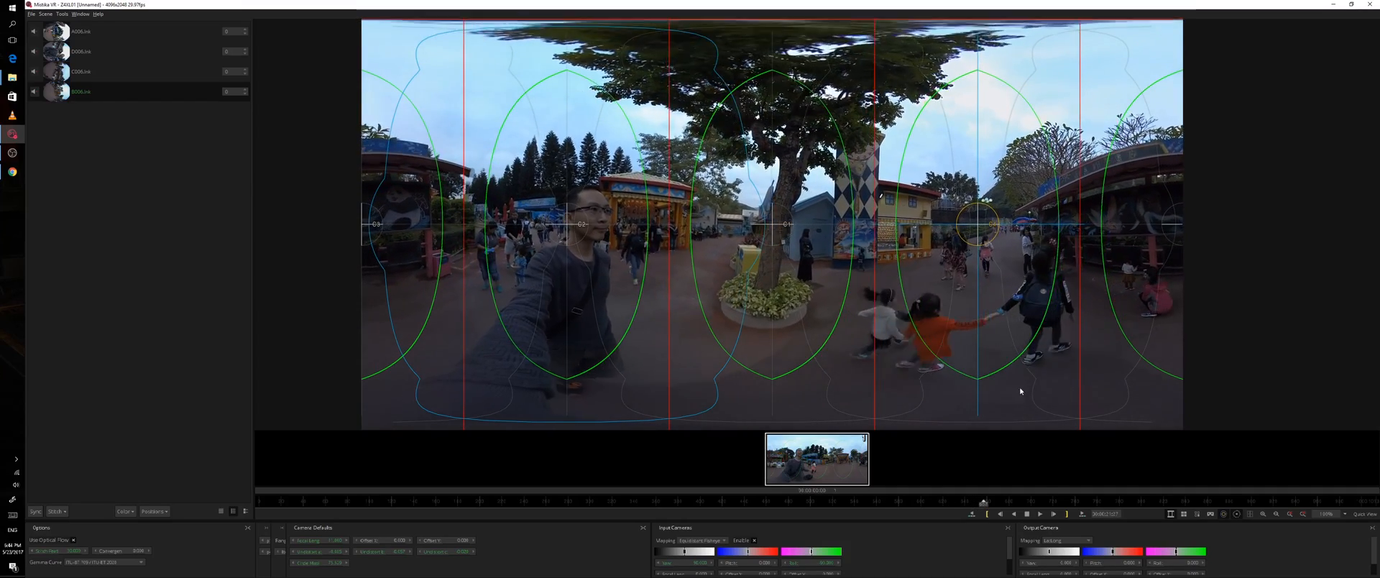
{"action": "left_click", "coordinate": [1028, 512]}
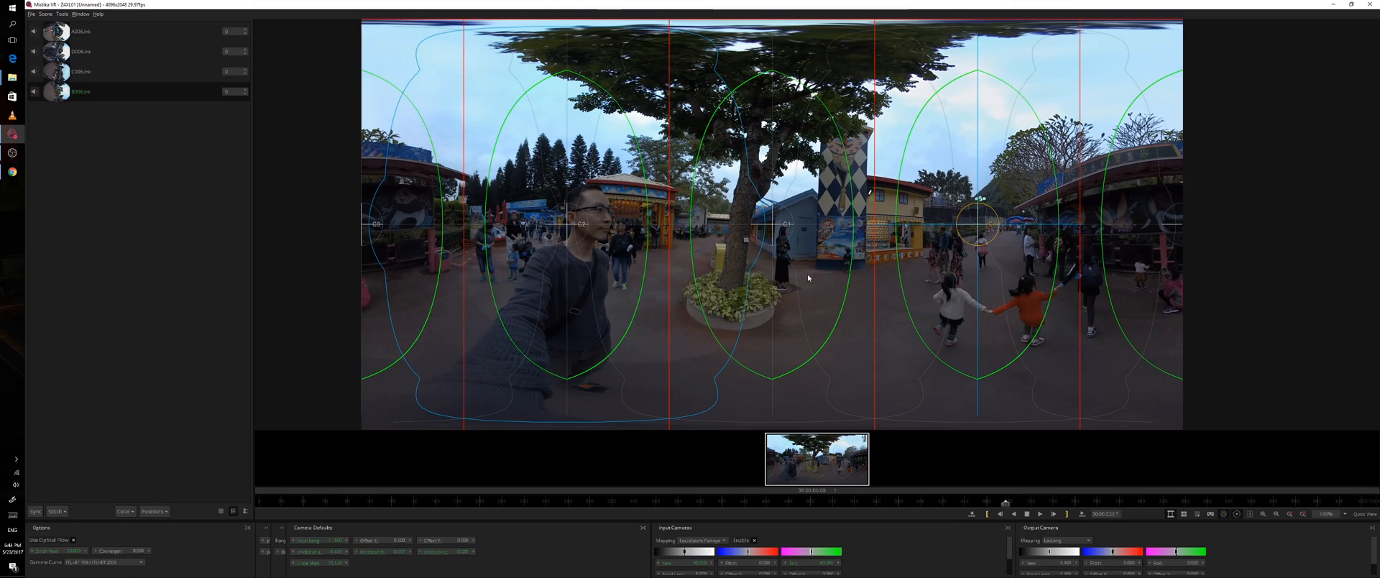
{"action": "mouse_move", "coordinate": [837, 308]}
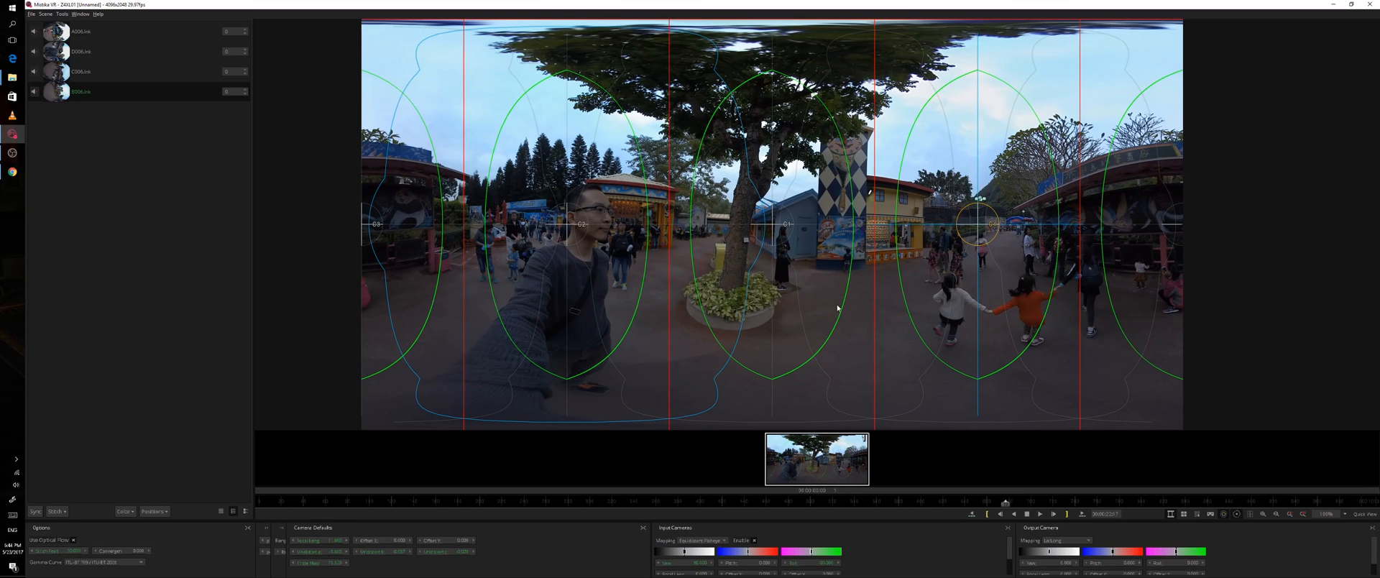
{"action": "mouse_move", "coordinate": [780, 261]}
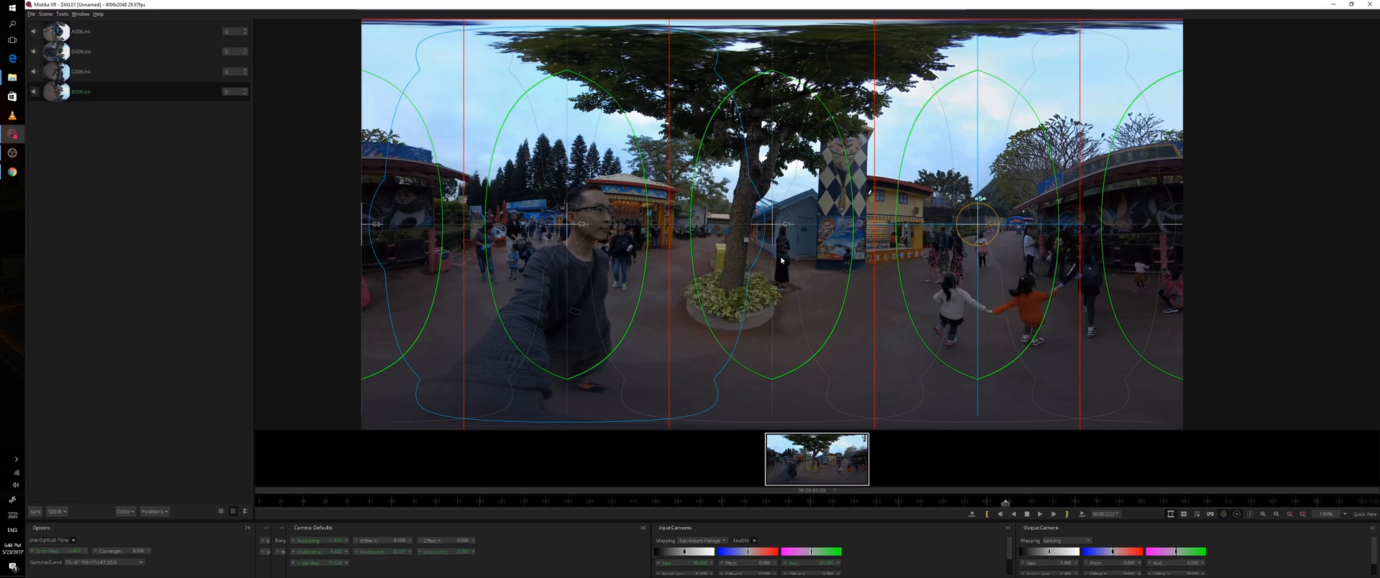
{"action": "mouse_move", "coordinate": [972, 279]}
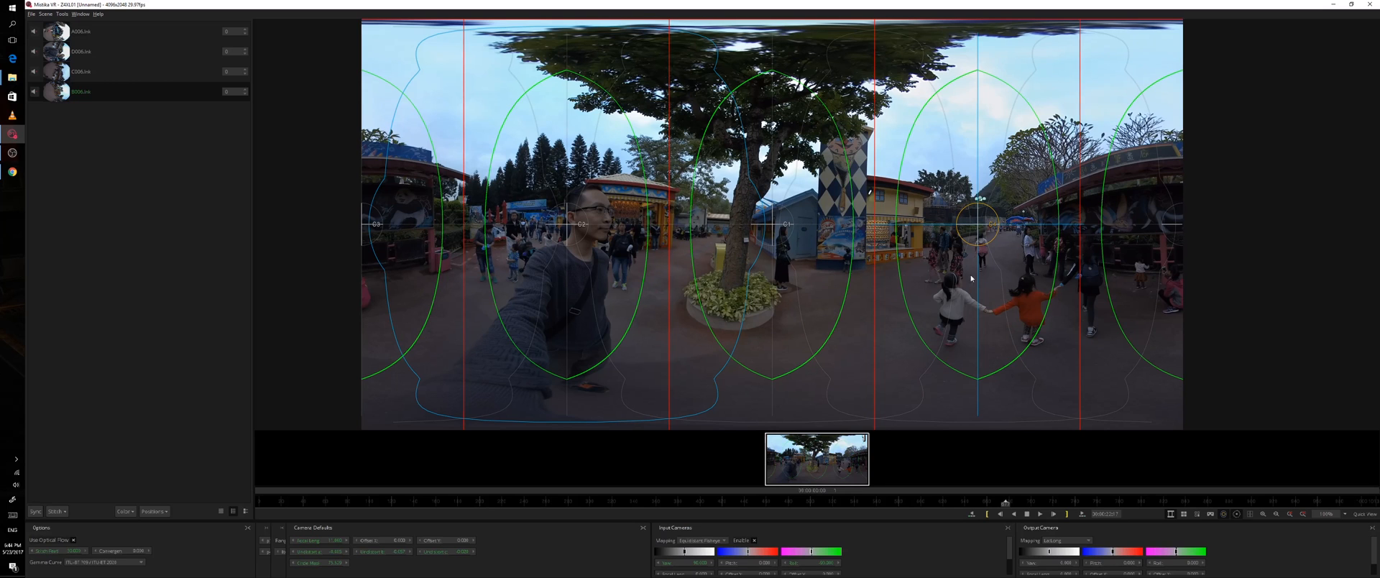
{"action": "mouse_move", "coordinate": [858, 283]}
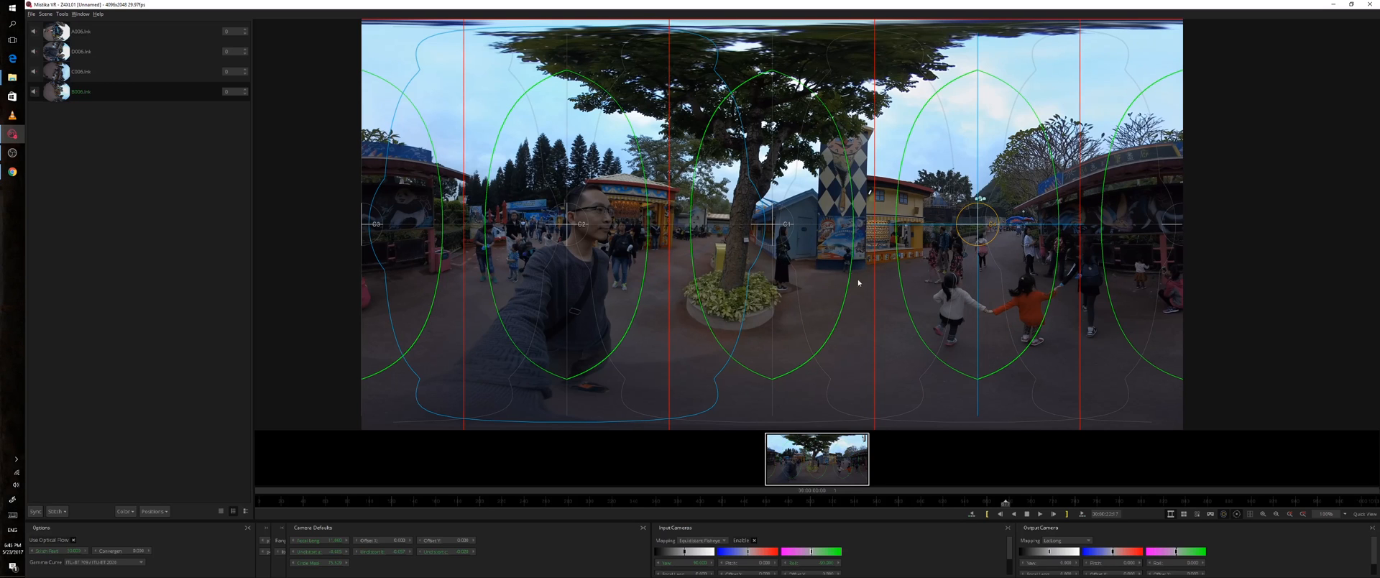